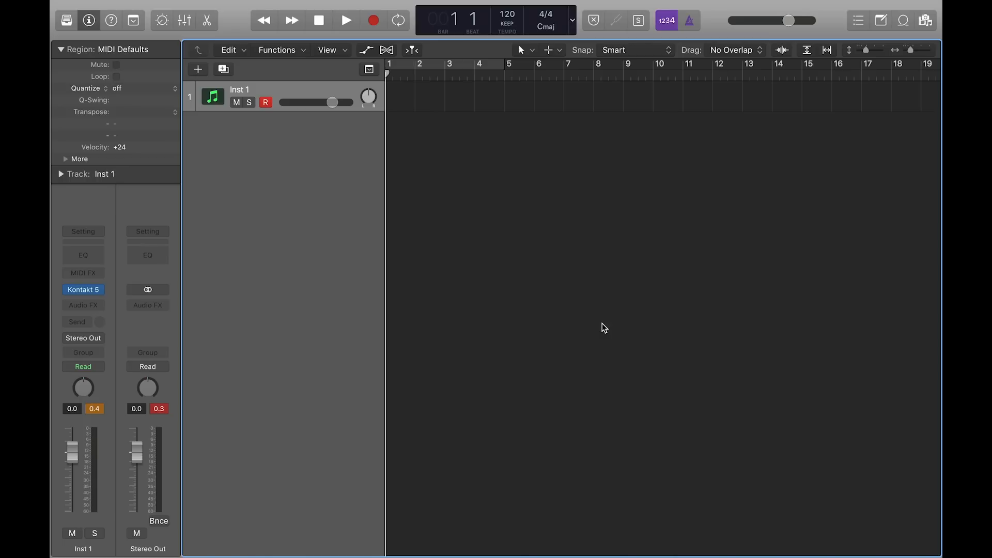
# Step: Switch from Logic Pro to the ROLI Dashboard showing the Seaboard's MPE settings
pyautogui.click(83, 289)
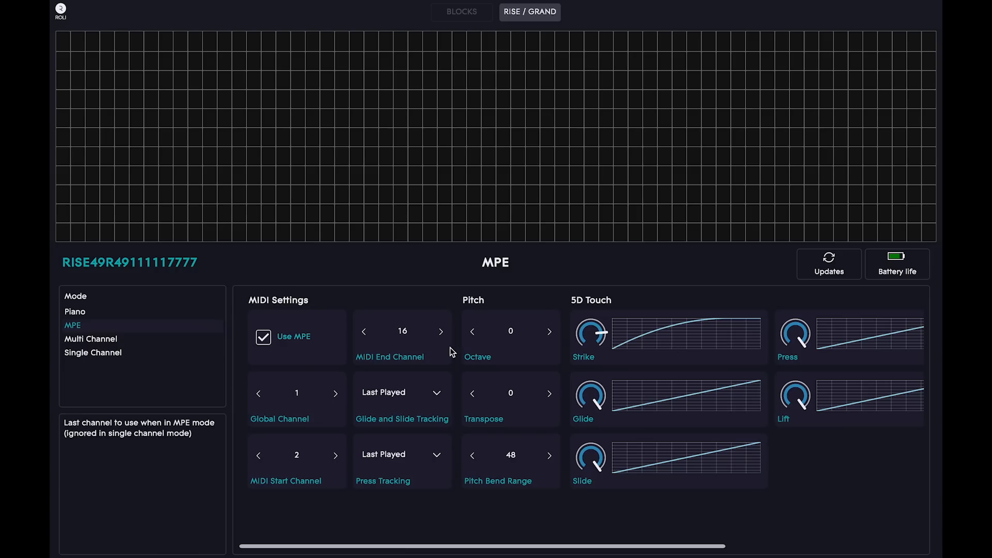
# Step: Return from ROLI Dashboard to the Logic Pro project with its Kontakt 5 track
pyautogui.click(90, 339)
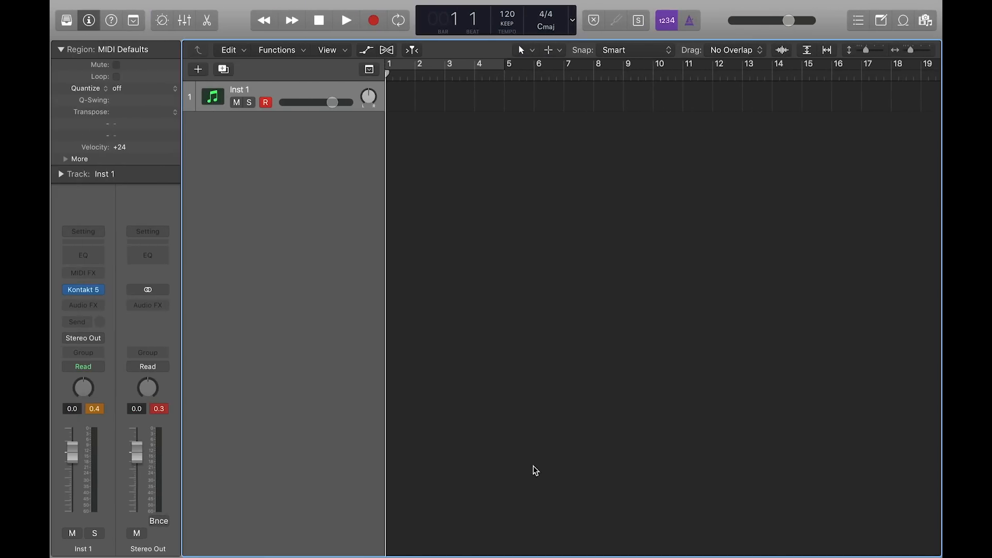
pyautogui.click(83, 290)
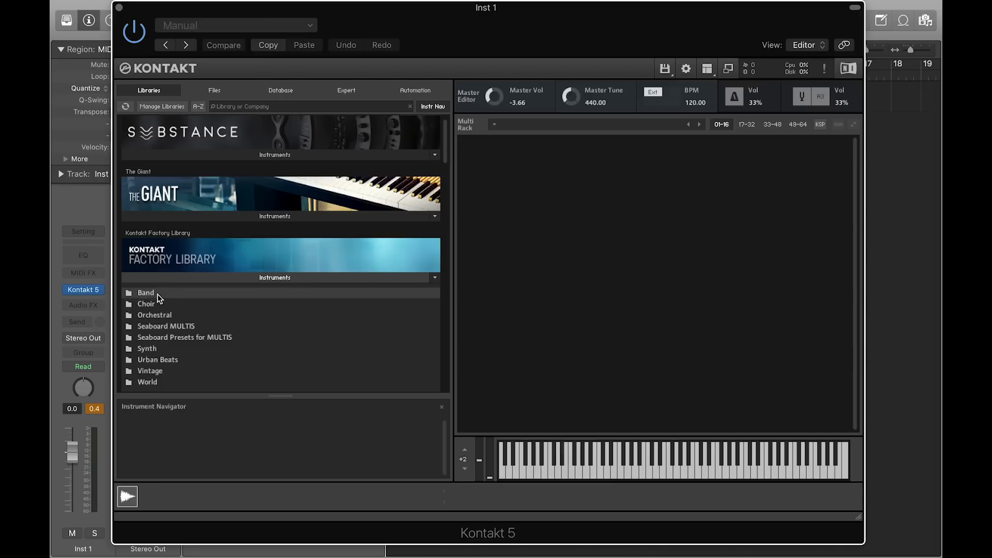
# Step: Load Jazz Guitar.nki from the Factory Library's Band folder into the rack
pyautogui.doubleClick(145, 292)
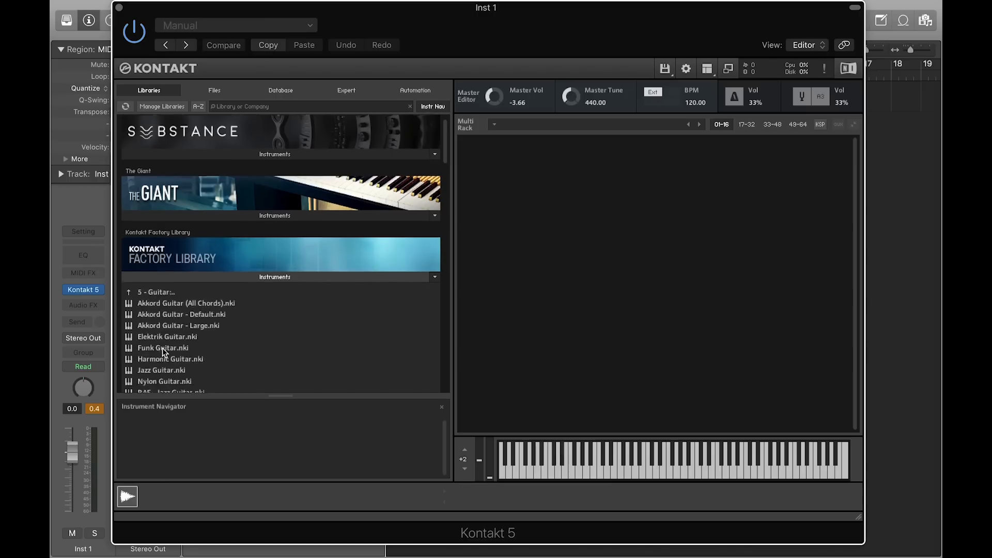
pyautogui.scroll(-3)
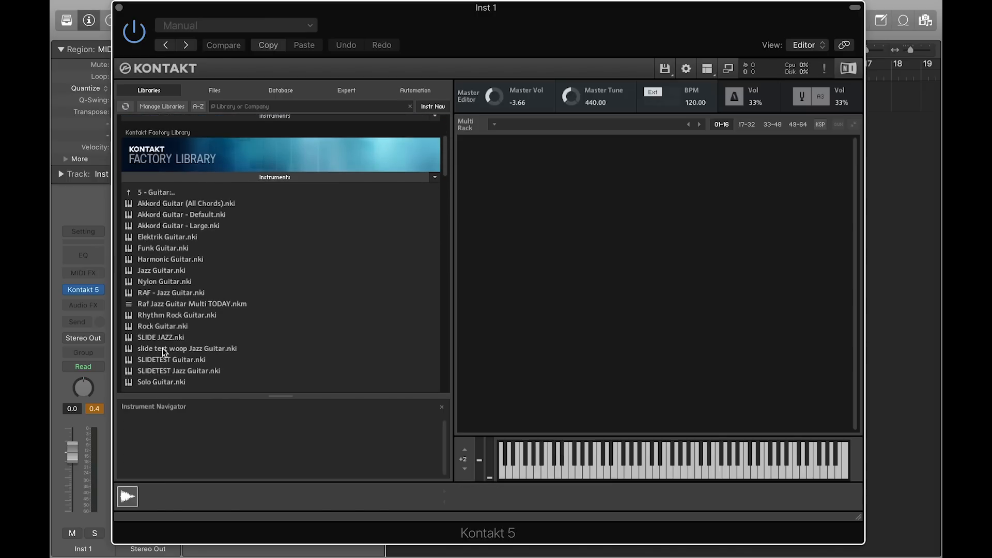
pyautogui.doubleClick(162, 270)
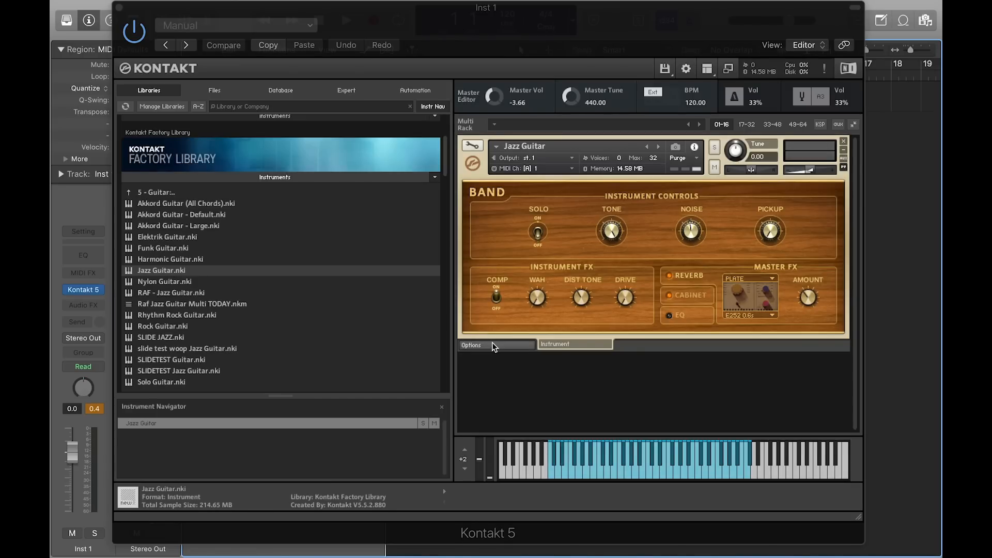
# Step: Raise the Jazz Guitar's Velocity MIN to 30 on its Options page, keeping MAX at 127
pyautogui.click(471, 345)
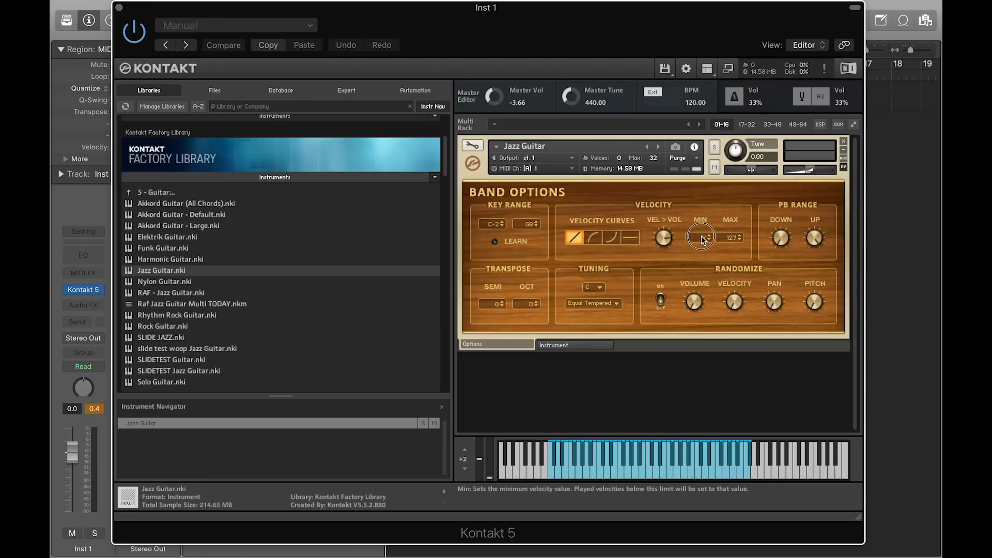
pyautogui.moveTo(700, 238); pyautogui.dragTo(701, 209)
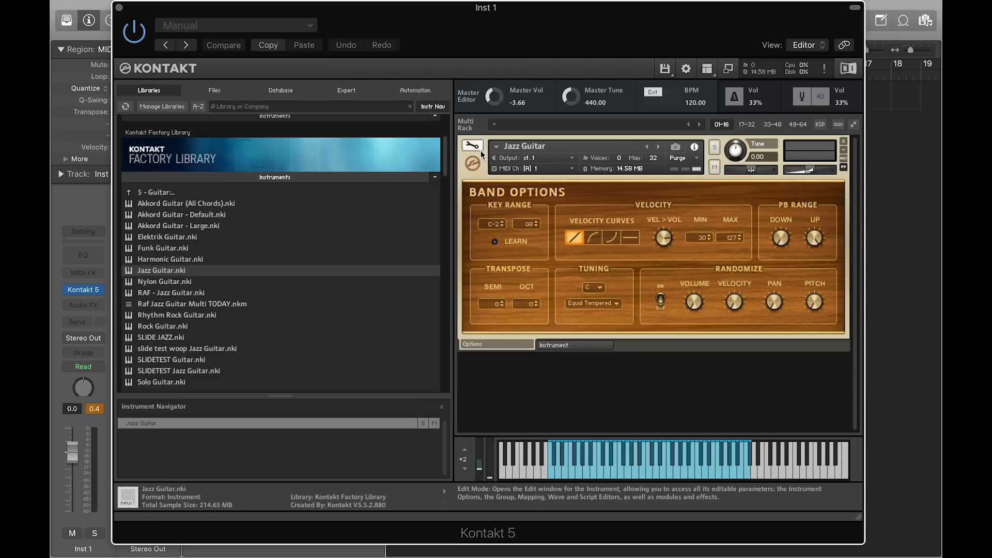
# Step: In edit mode, make mono aftertouch the Amplifier modulation source targeting volume
pyautogui.click(472, 146)
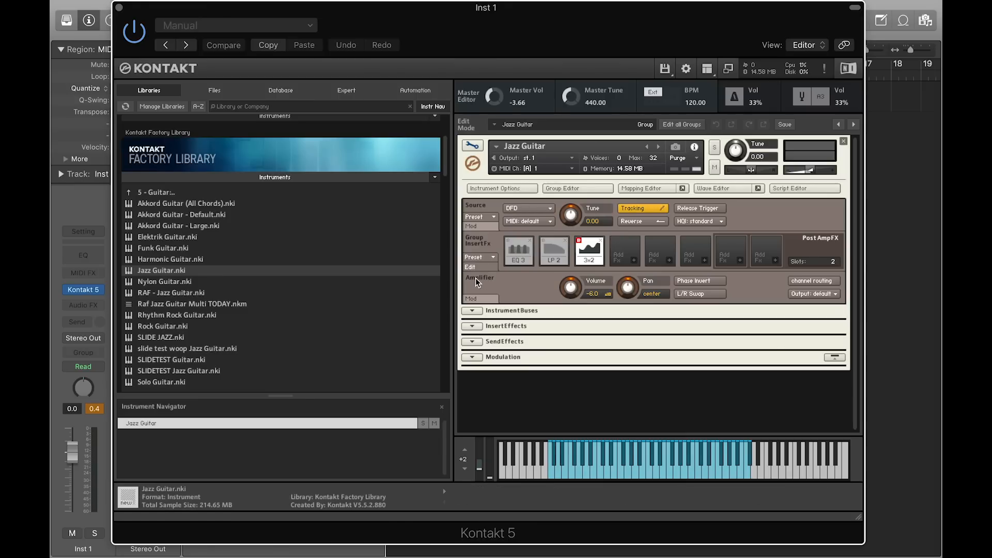
pyautogui.moveTo(493, 302)
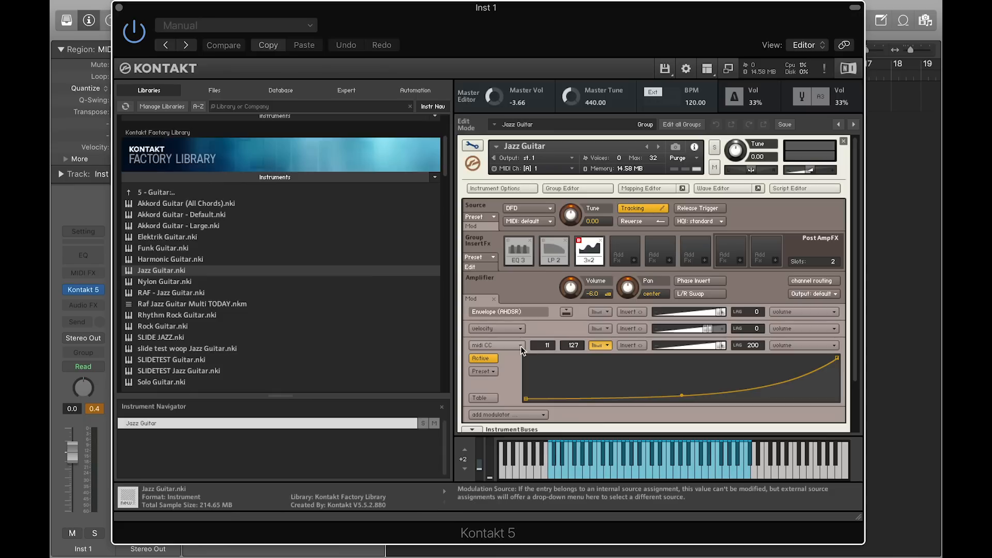
pyautogui.click(495, 345)
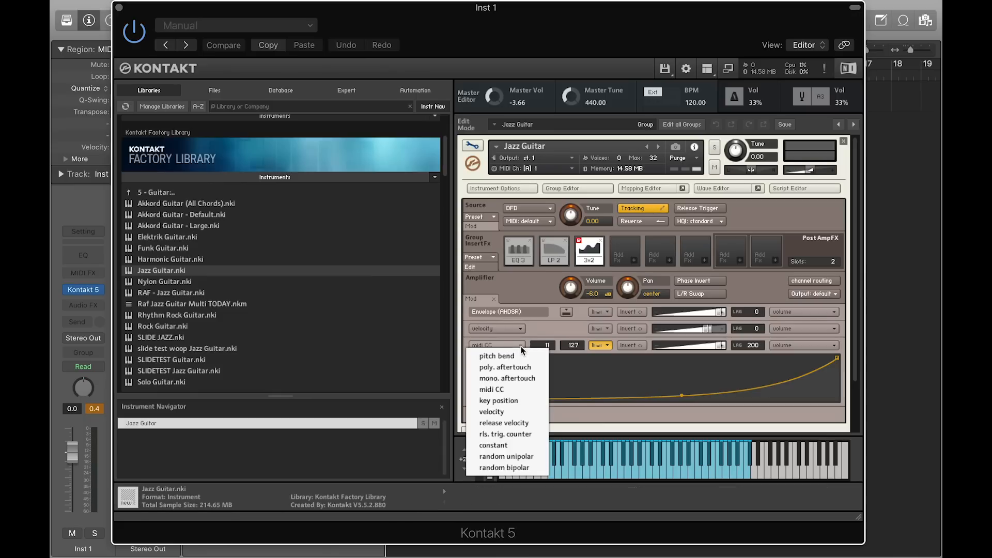
pyautogui.click(506, 378)
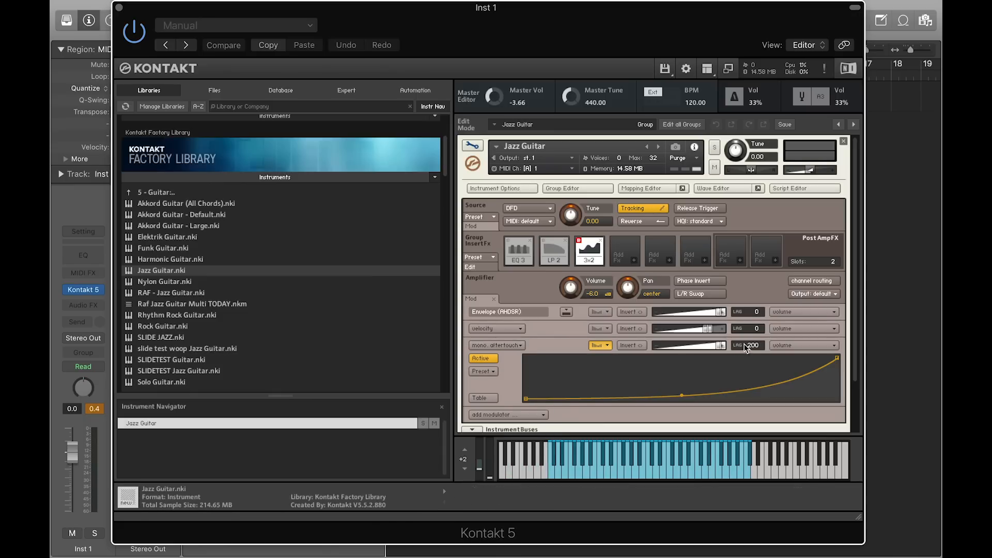
pyautogui.click(804, 345)
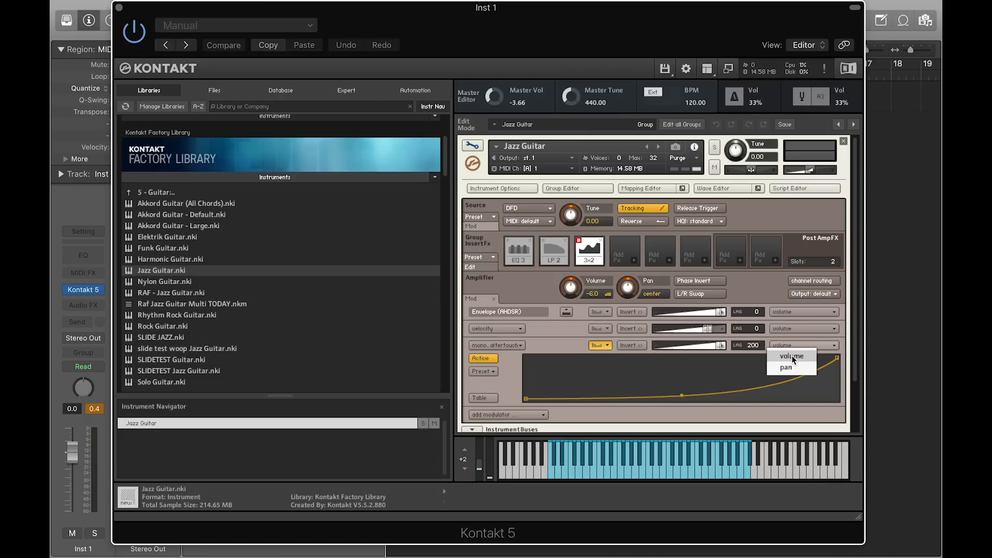
pyautogui.click(803, 345)
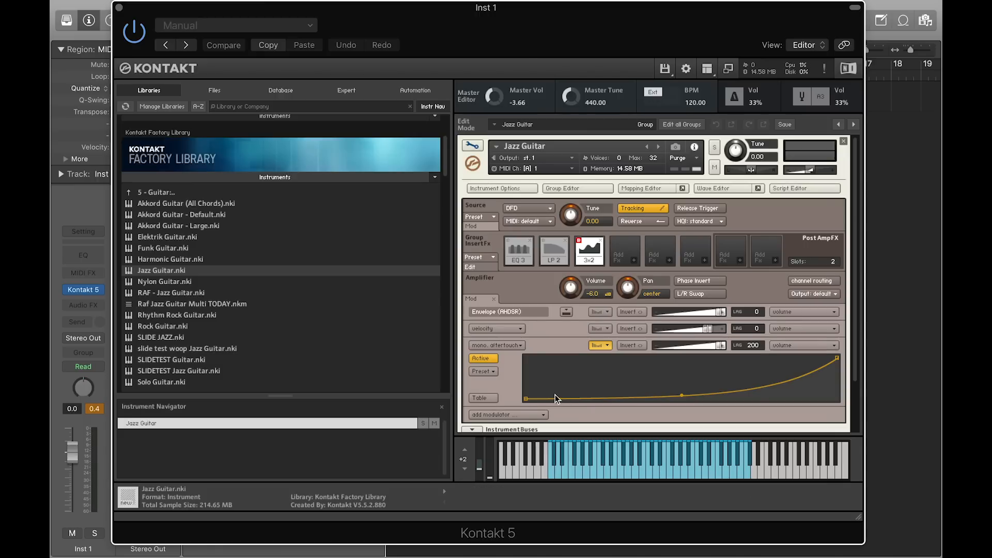
# Step: Raise the starting point of the aftertouch response curve above zero
pyautogui.moveTo(525, 399); pyautogui.dragTo(525, 393)
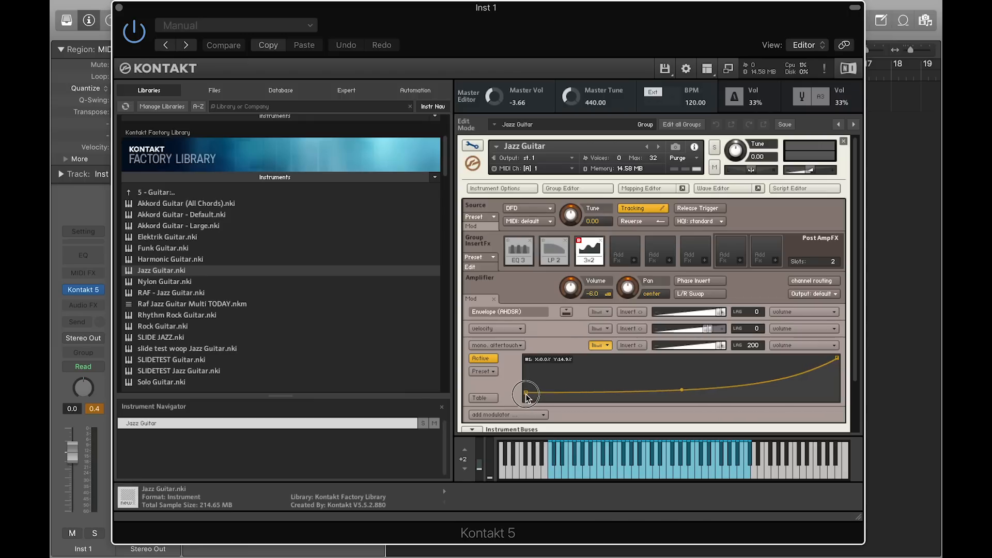
pyautogui.moveTo(528, 393); pyautogui.dragTo(525, 379)
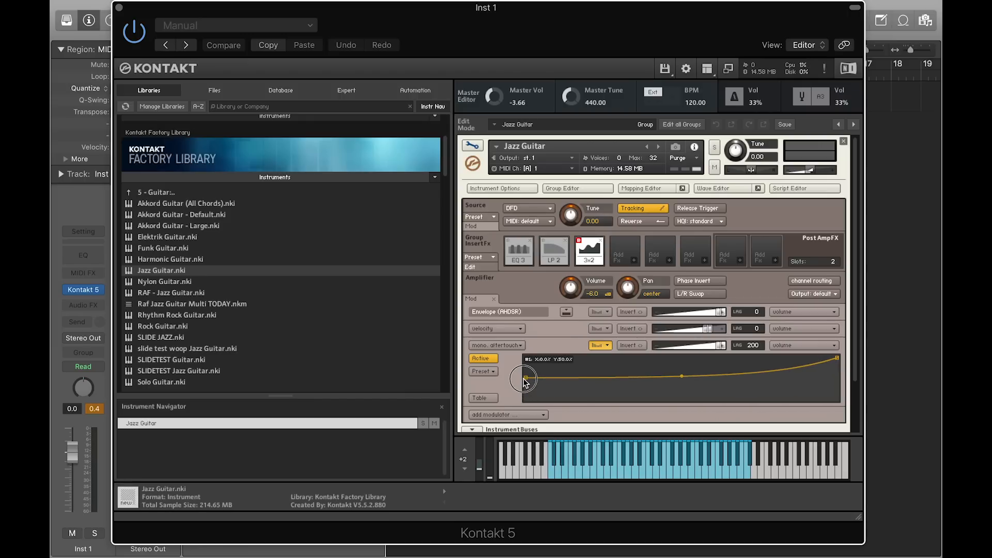
pyautogui.moveTo(526, 378); pyautogui.dragTo(525, 379)
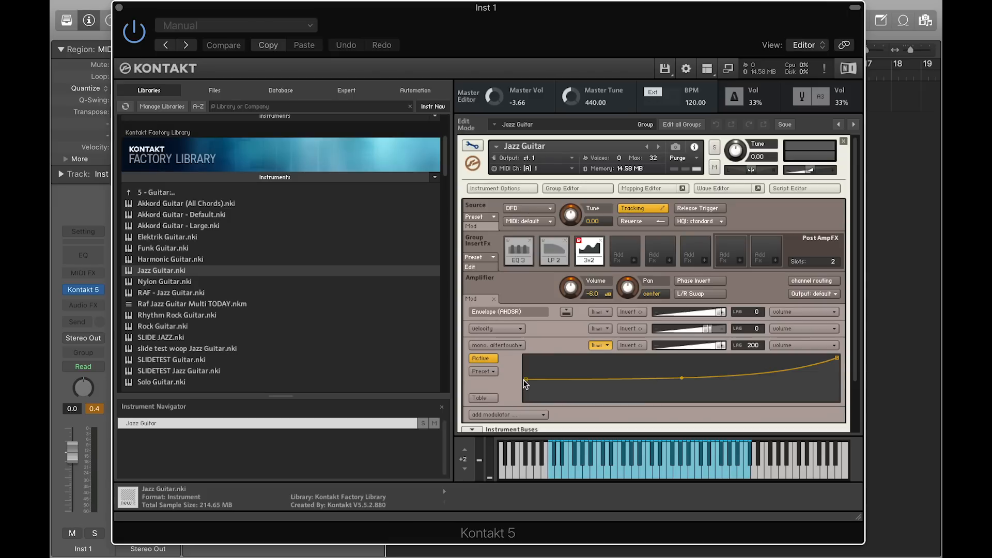
pyautogui.moveTo(530, 372)
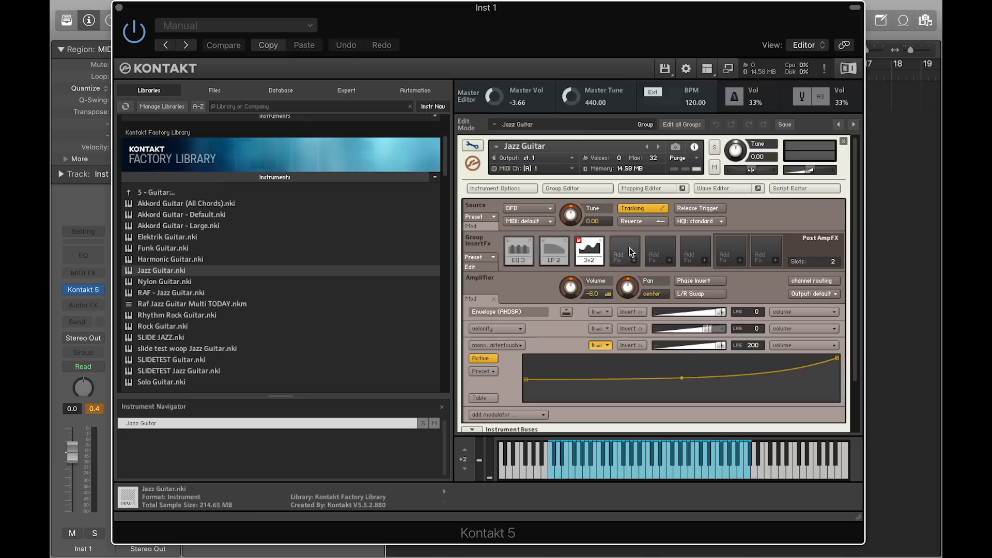
# Step: Add a Distortion effect to an empty Group InsertFX slot with Drive at 0
pyautogui.click(624, 251)
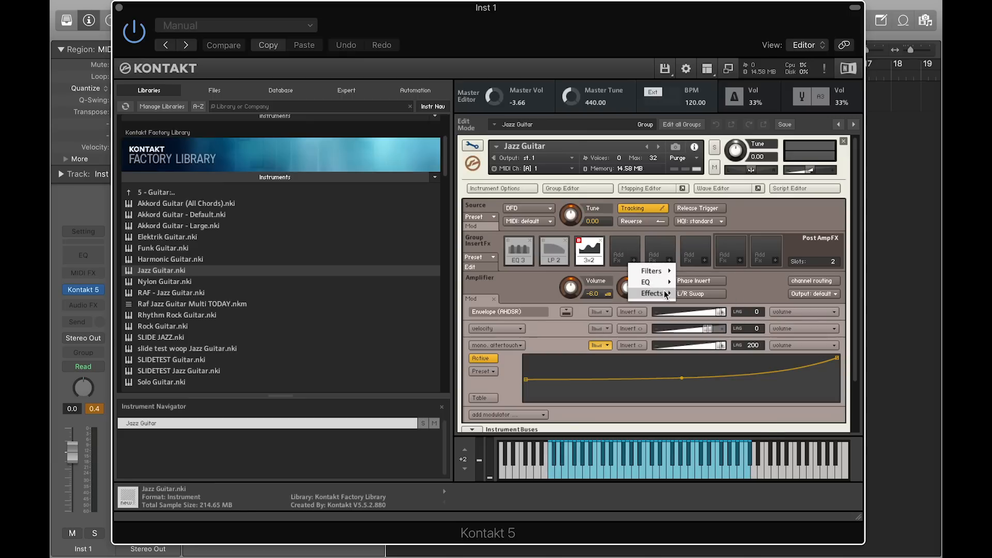
pyautogui.click(651, 292)
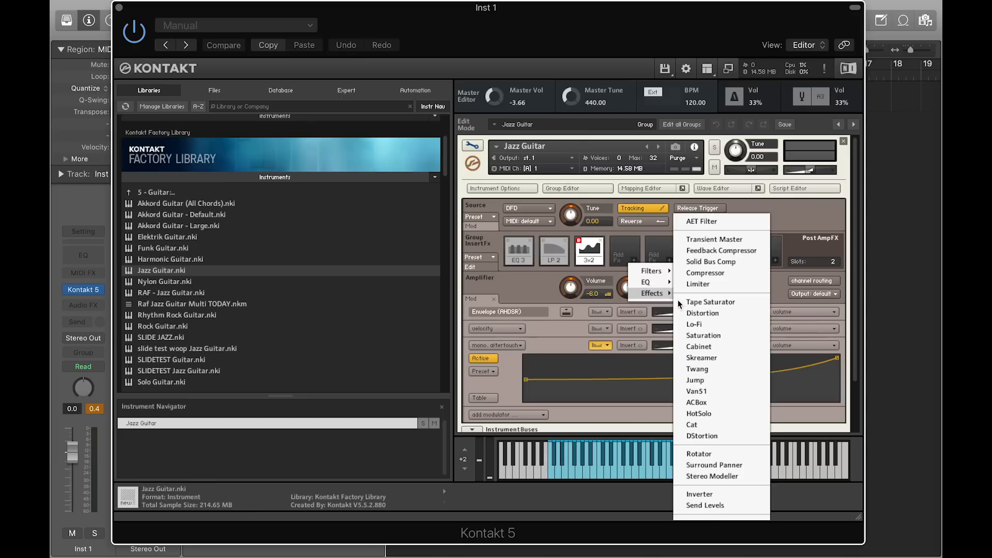
pyautogui.click(702, 312)
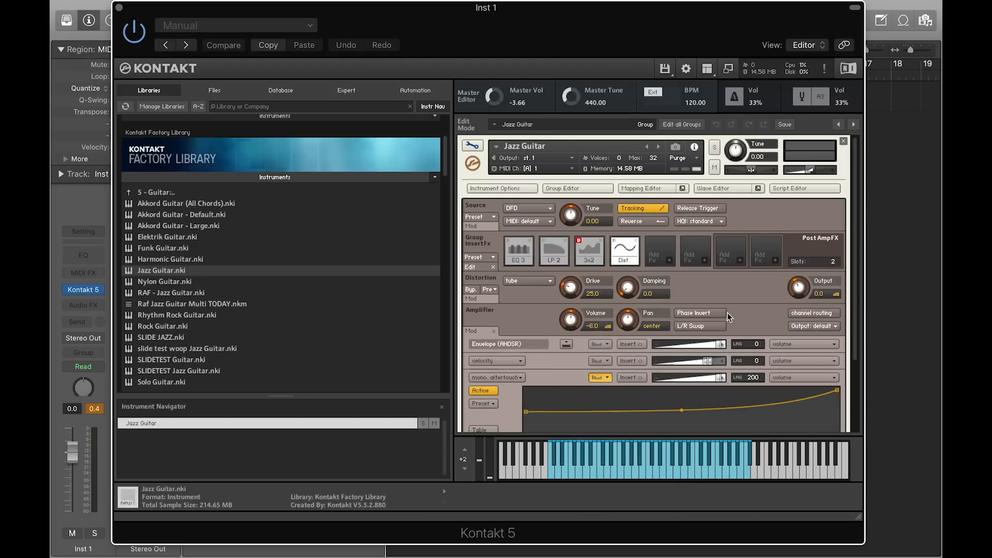
pyautogui.moveTo(568, 286)
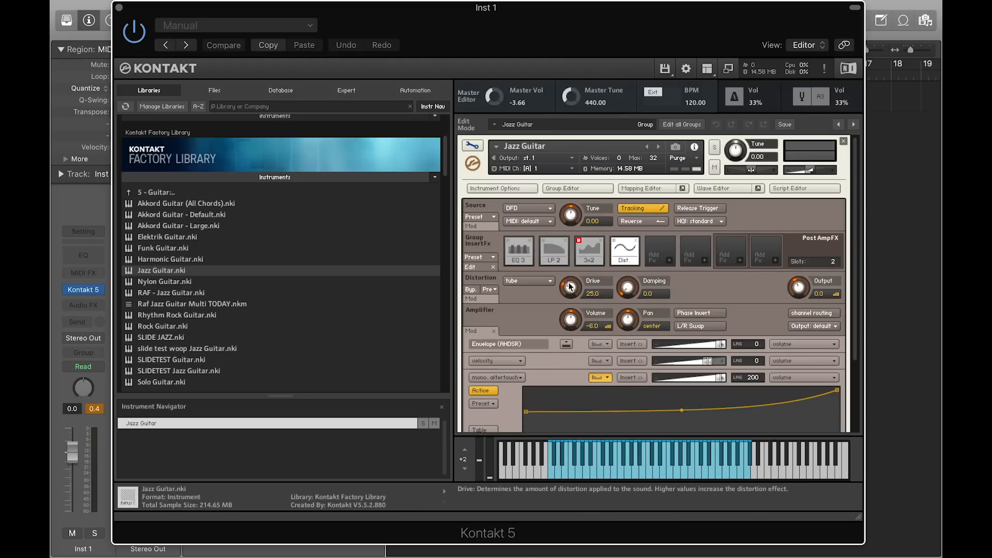
pyautogui.moveTo(570, 286); pyautogui.dragTo(569, 307)
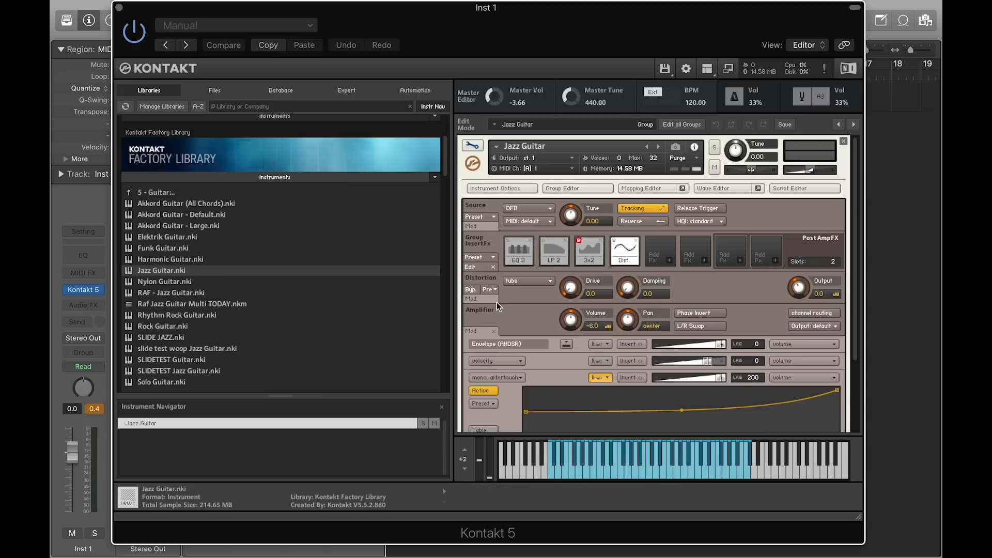
# Step: Modulate the distortion drive with a MIDI CC modulator set to controller 74
pyautogui.click(476, 299)
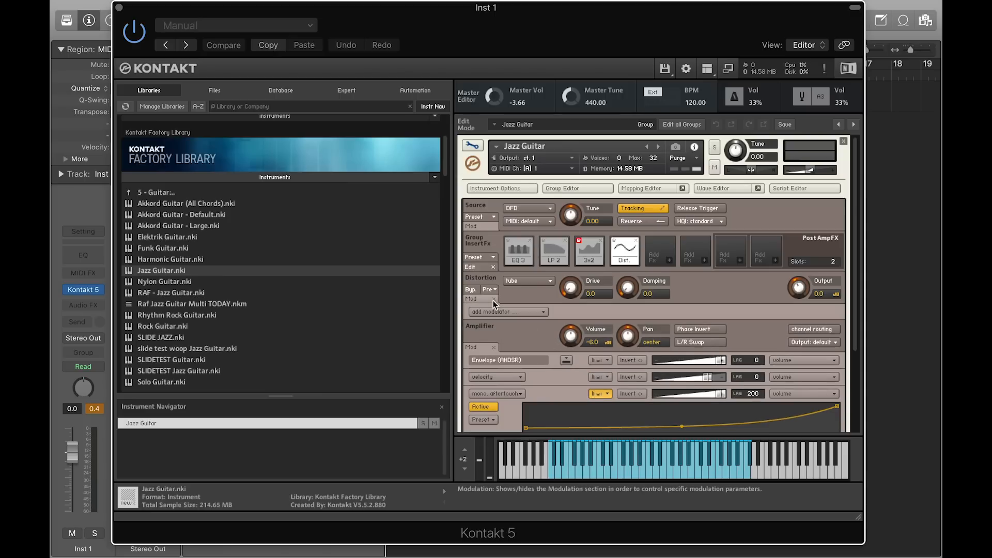
pyautogui.click(506, 311)
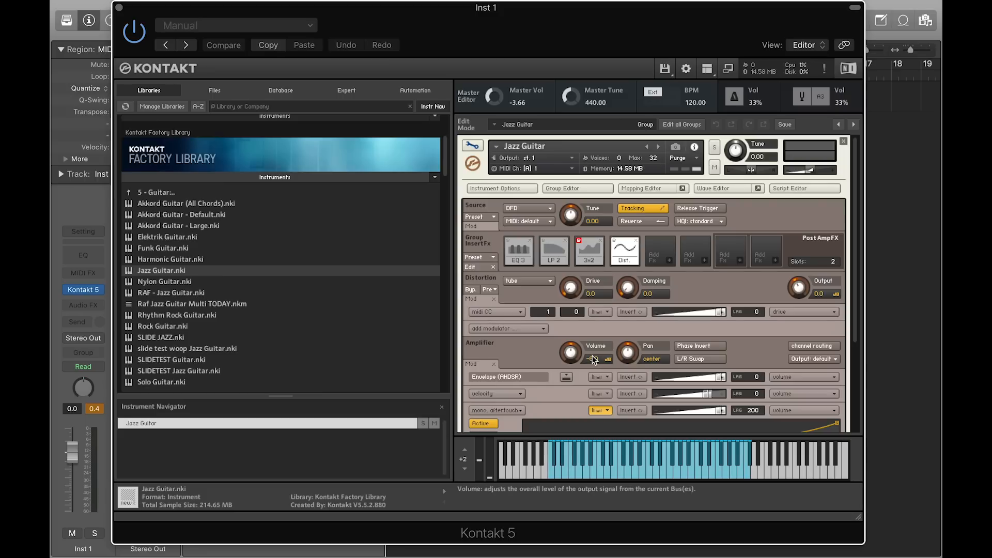
pyautogui.moveTo(570, 352); pyautogui.dragTo(593, 361)
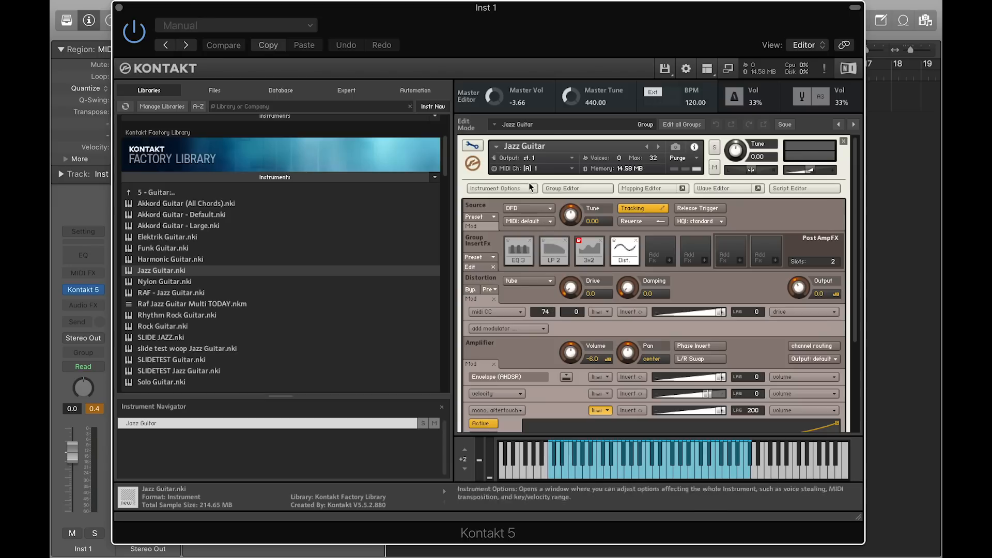
# Step: Save the instrument as Seaboard Jazz Guitar.nki and refresh the Guitar library list
pyautogui.click(664, 68)
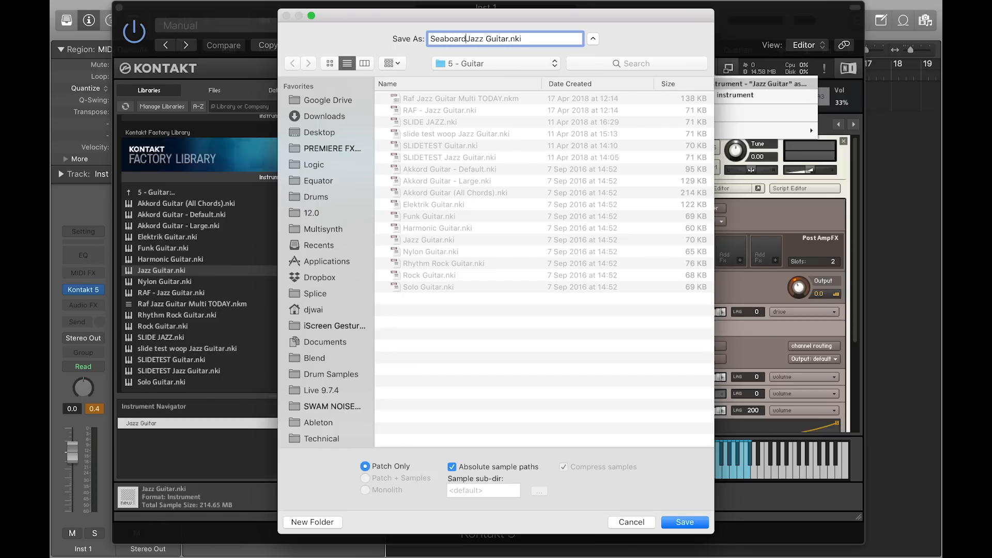
pyautogui.click(684, 522)
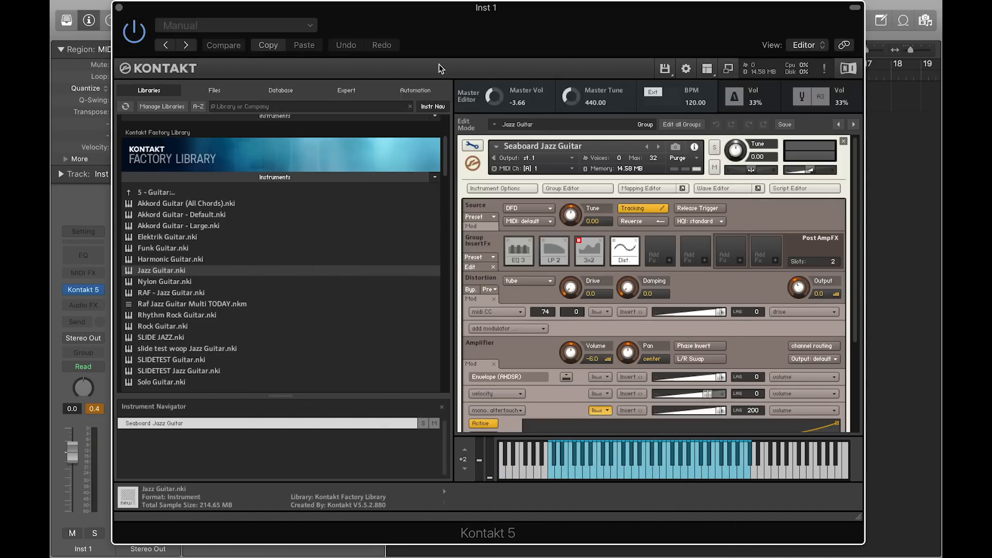
pyautogui.click(126, 106)
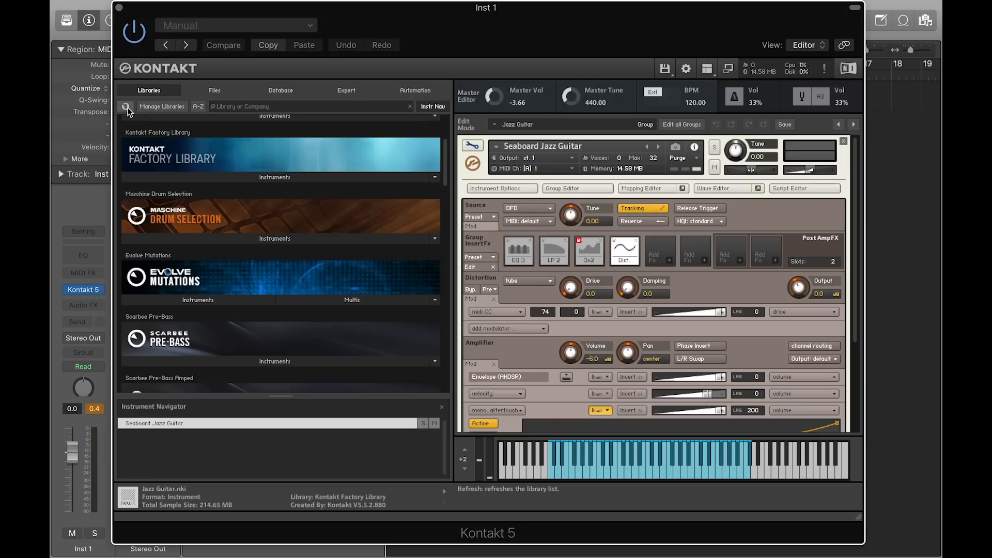
pyautogui.moveTo(246, 180)
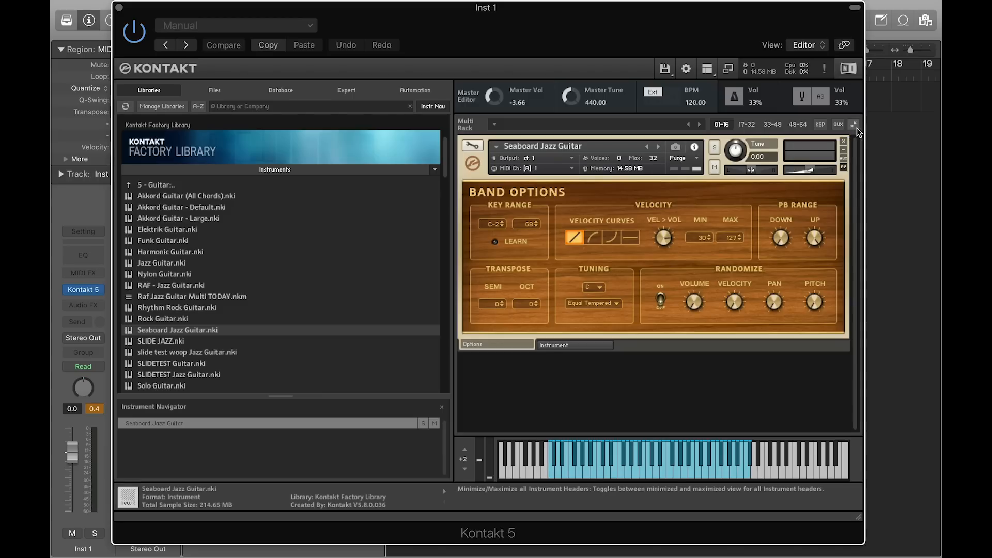
pyautogui.moveTo(474, 146)
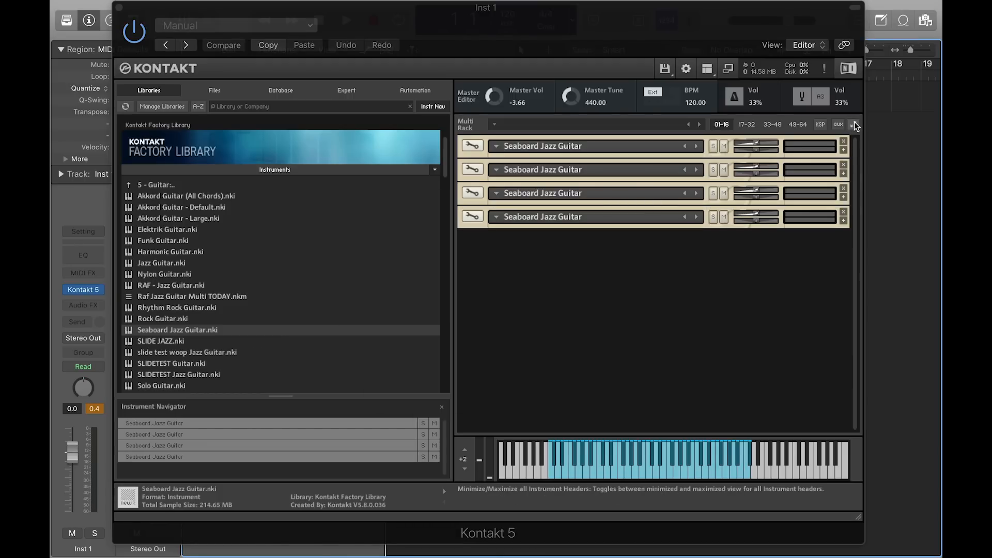
# Step: Expand all four Seaboard Jazz Guitar rack instruments to full header view
pyautogui.click(853, 124)
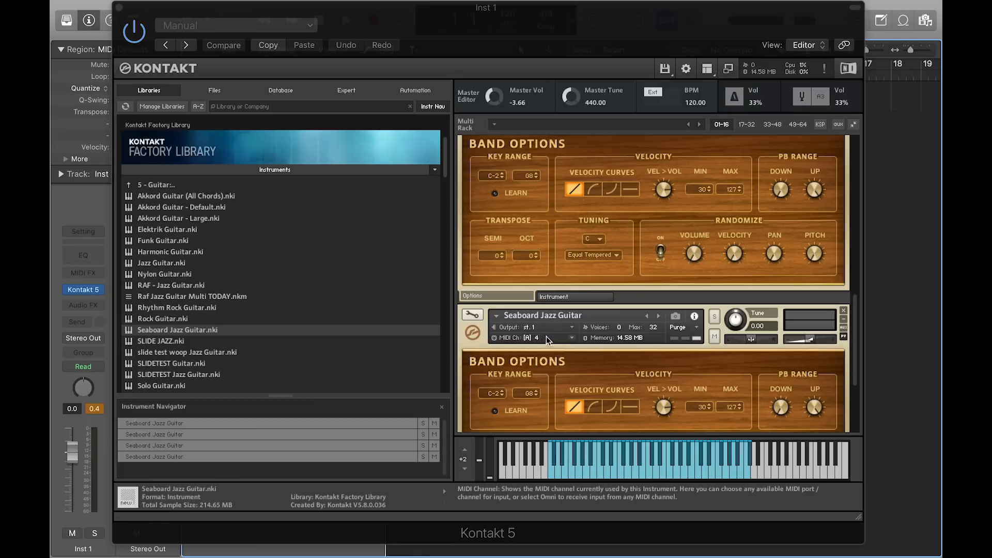
pyautogui.moveTo(545, 345)
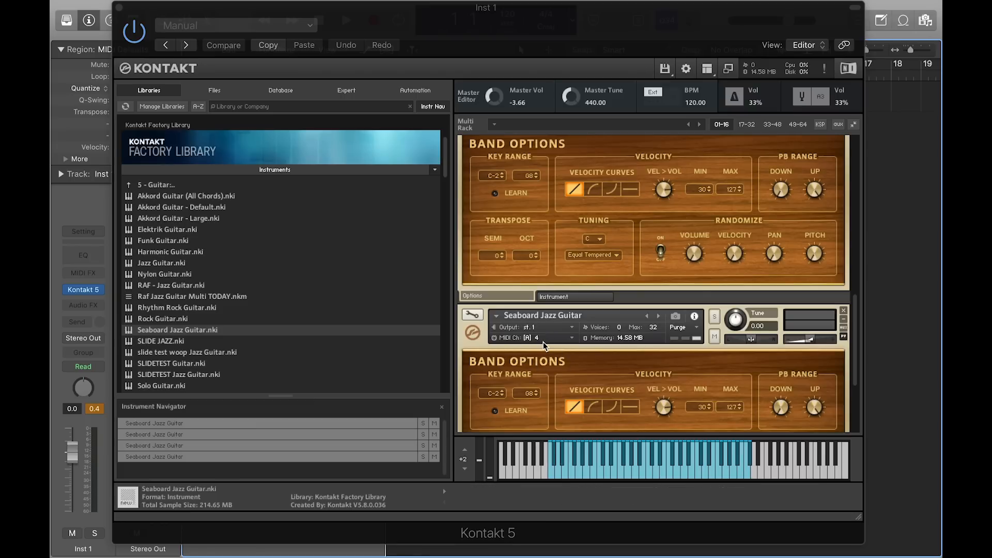
pyautogui.moveTo(664, 68)
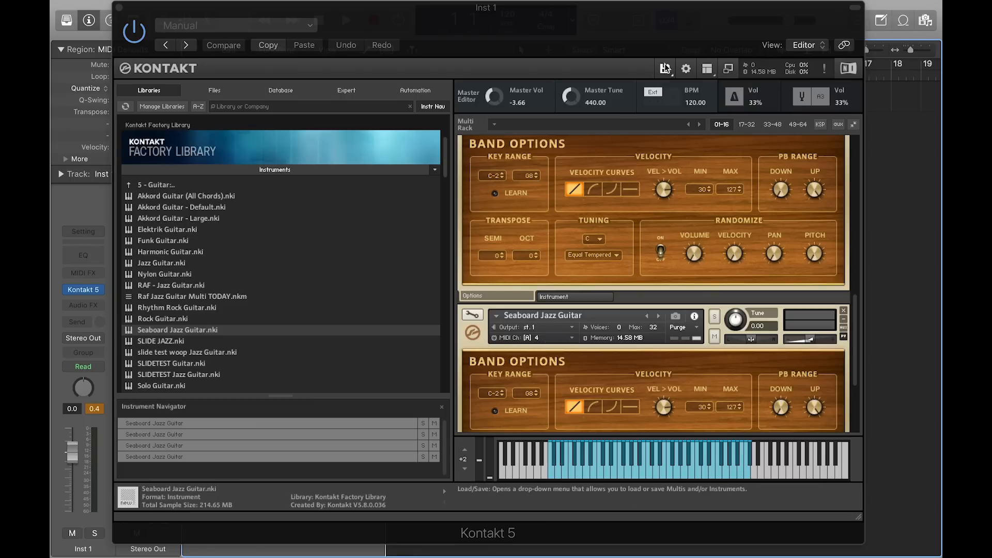
# Step: Save the whole multi as Seaboard Jazz Guitar Multi.nkm in the Seaboard MULTIS folder
pyautogui.click(663, 68)
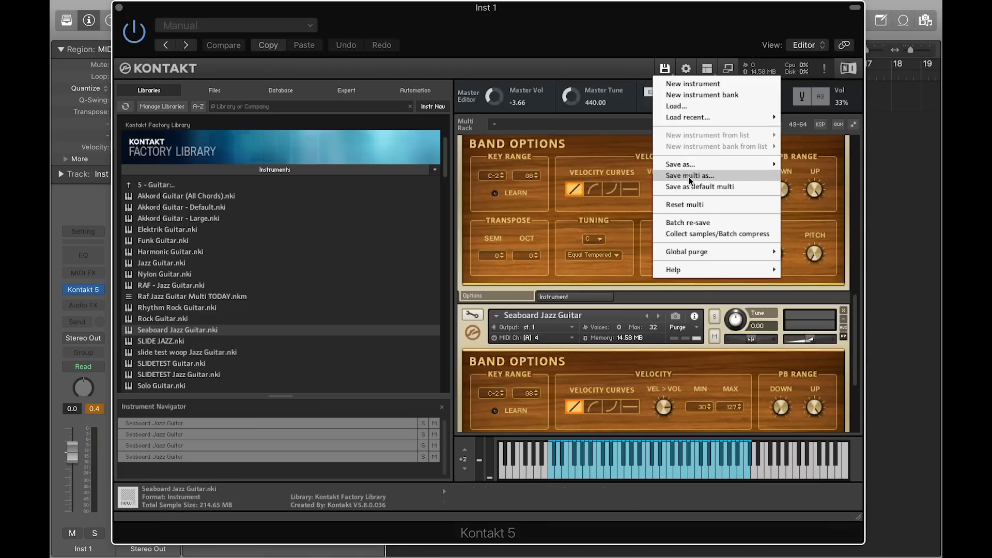
pyautogui.click(689, 176)
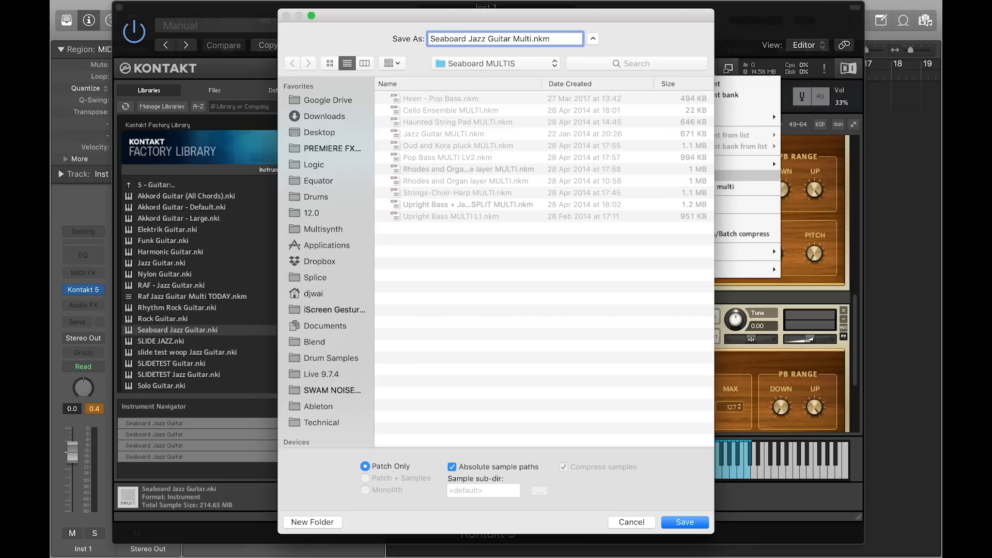
pyautogui.click(684, 522)
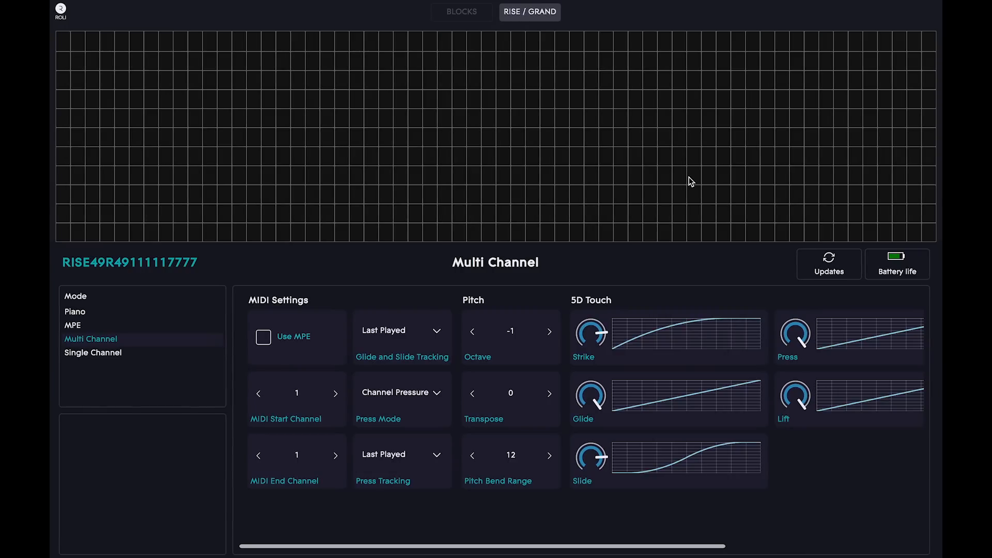
pyautogui.moveTo(339, 457)
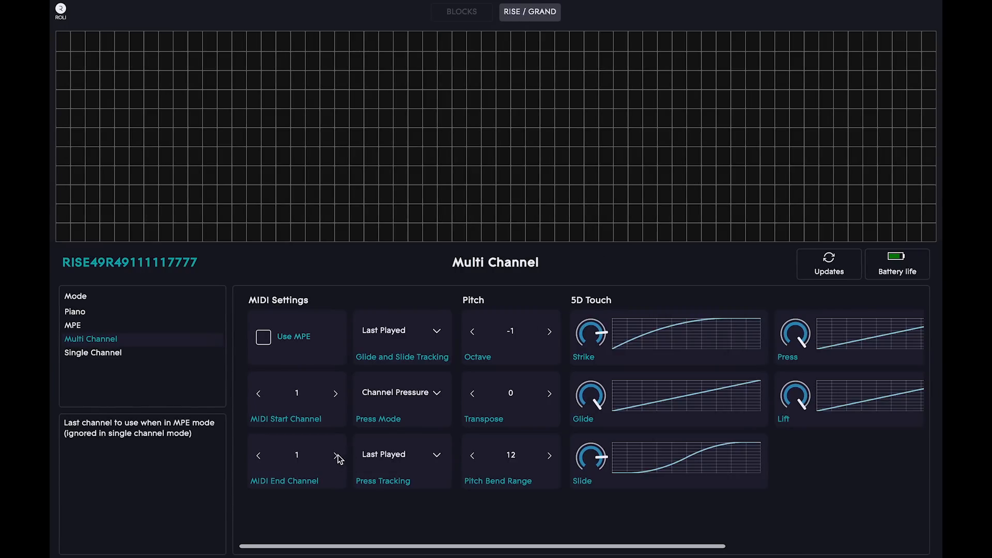
# Step: Raise the Seaboard's MIDI End Channel to 4, keeping the start channel at 1
pyautogui.click(336, 454)
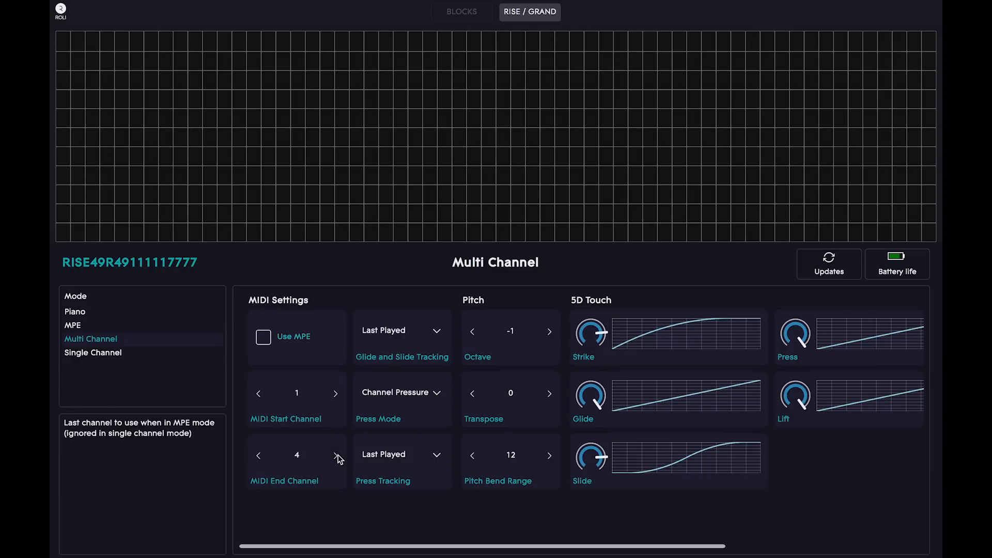